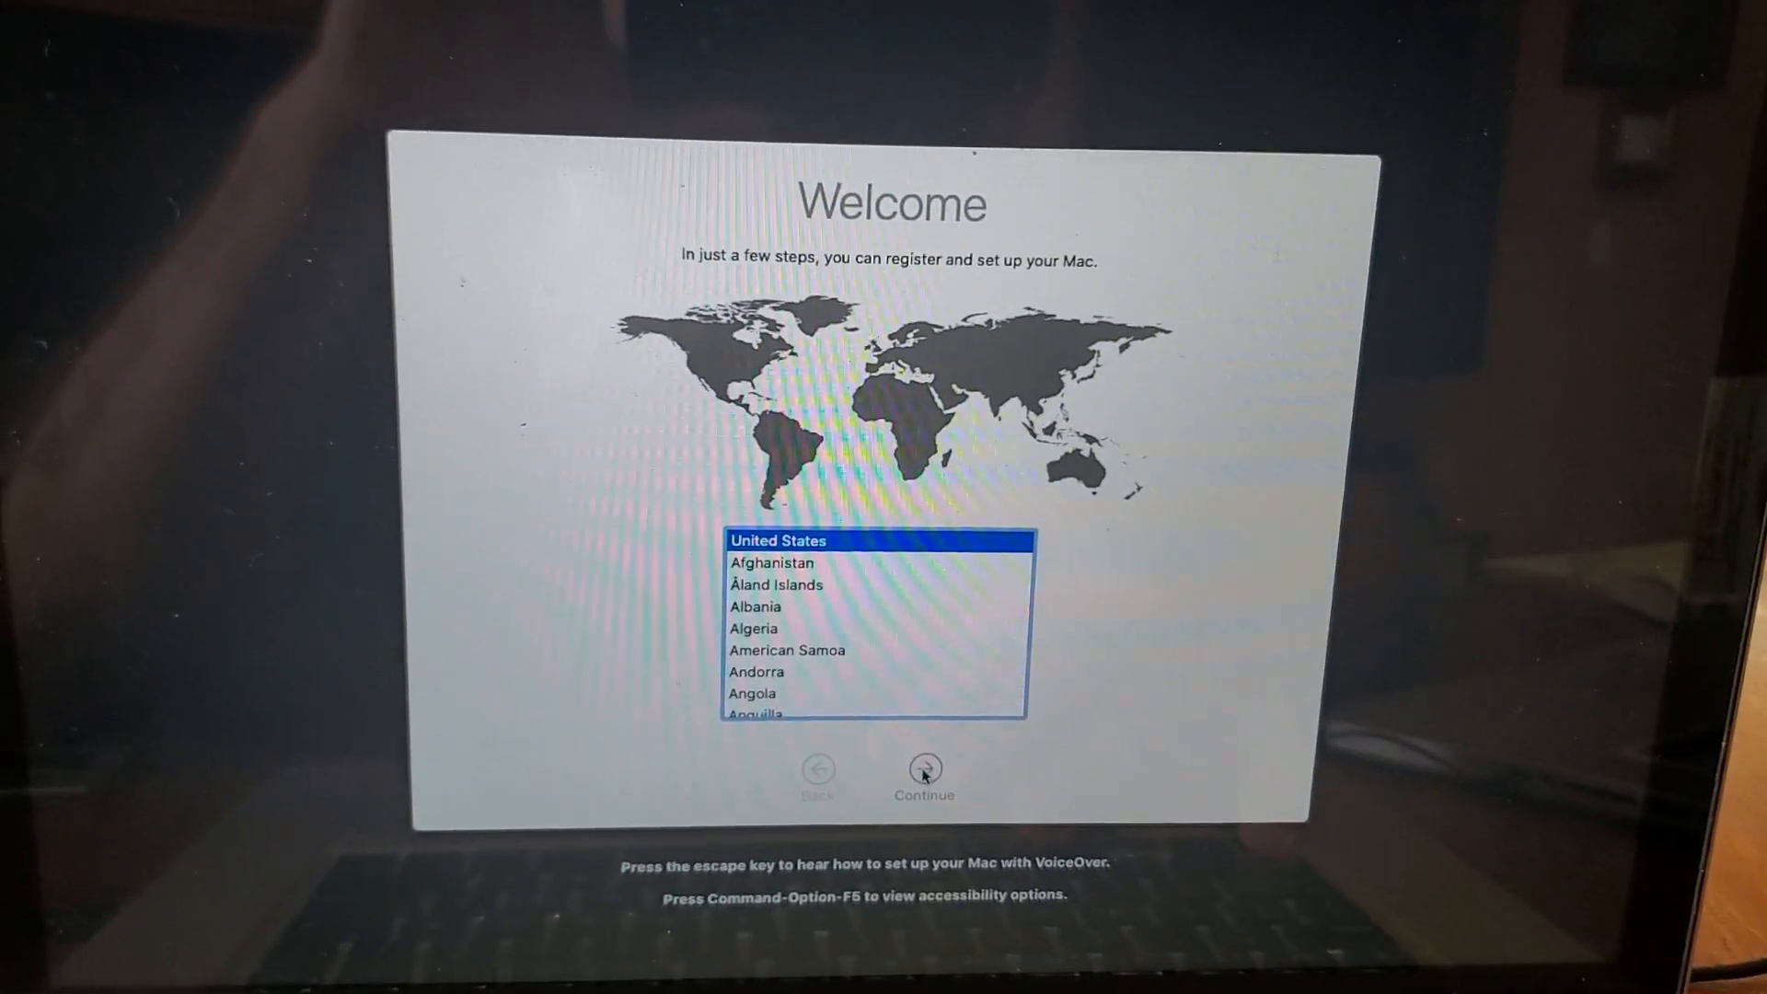
- Confirm United States as the country and continue to Written and Spoken Languages
click(922, 771)
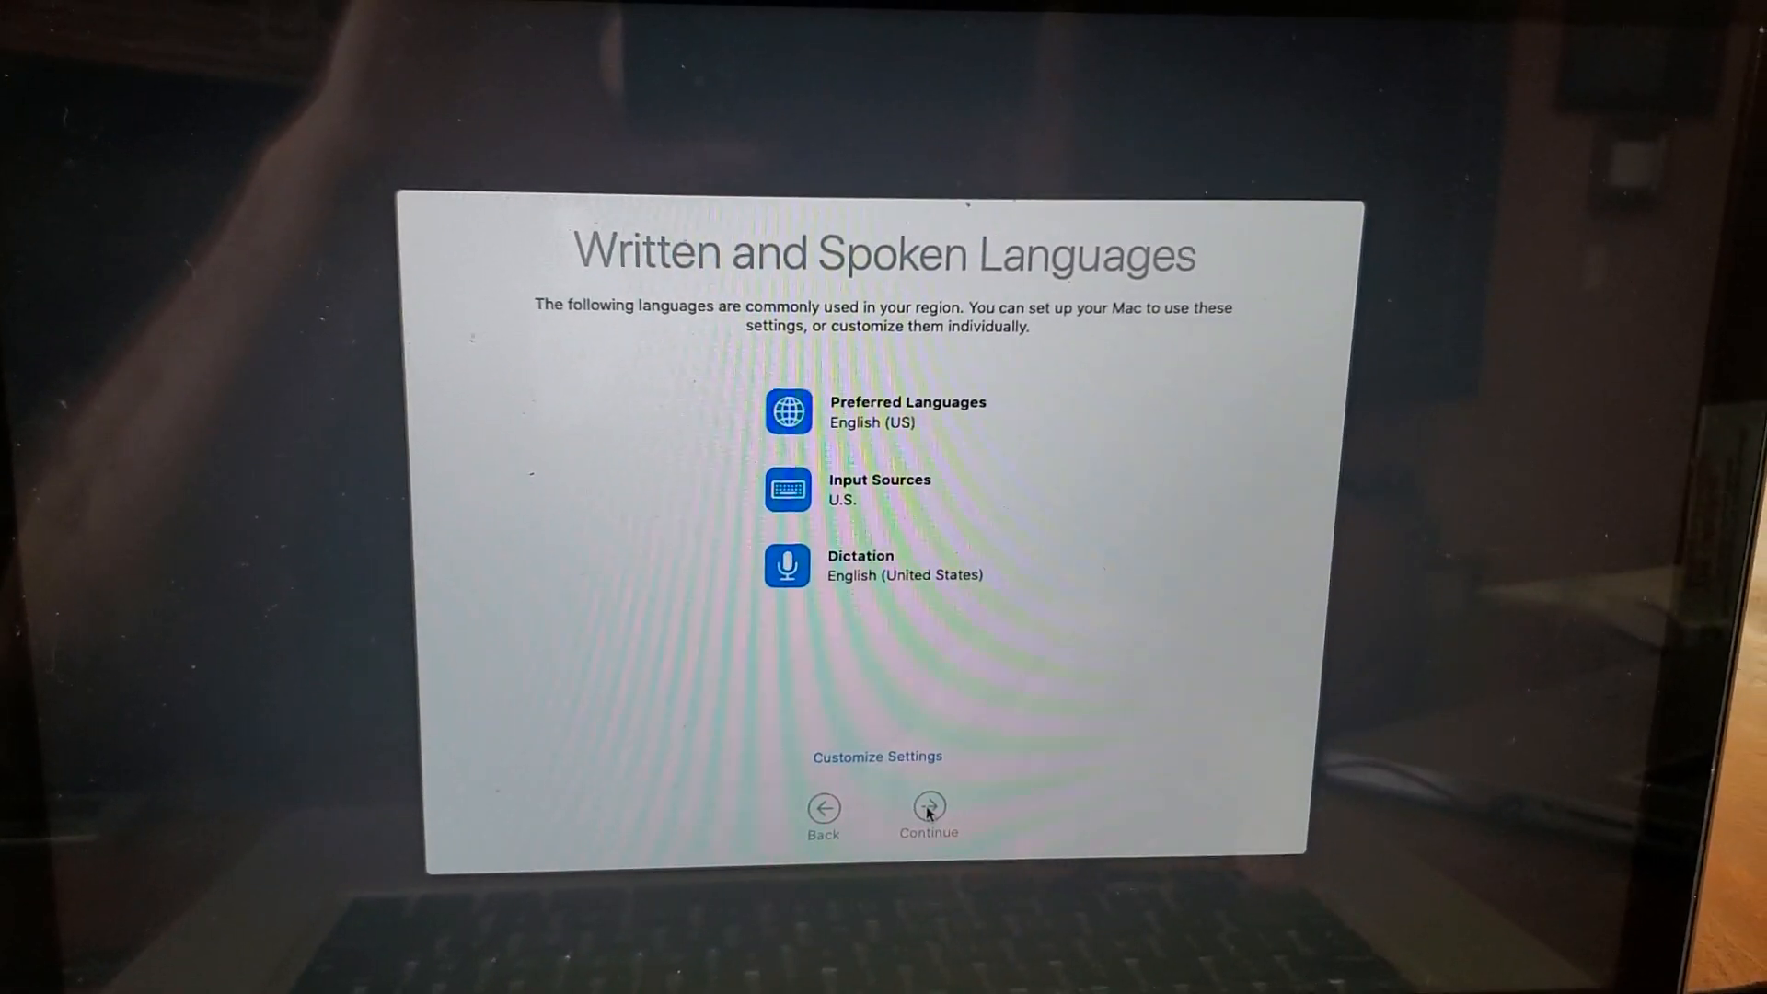